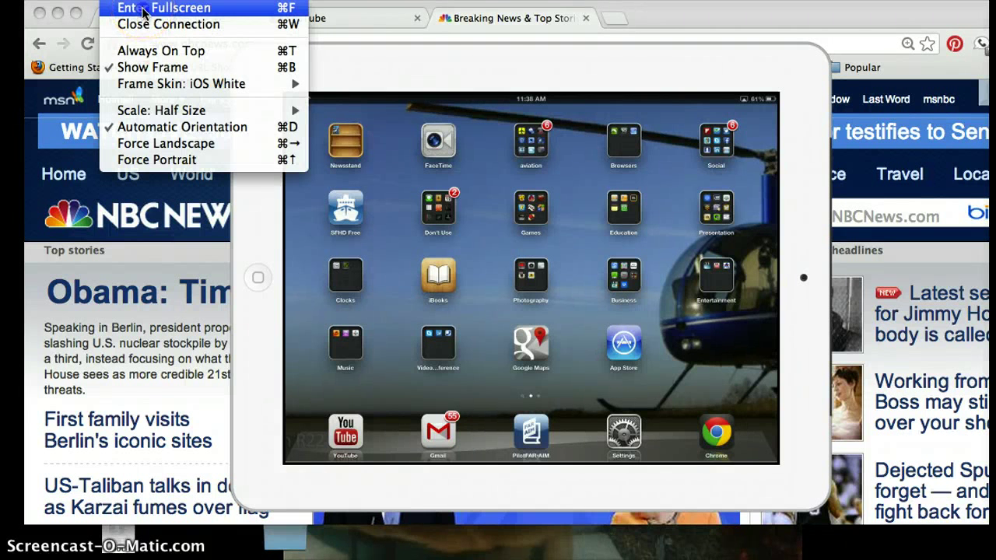
Show the mirrored iPad screen fullscreen in Reflector on the home page holding the Mail app
left_click(162, 8)
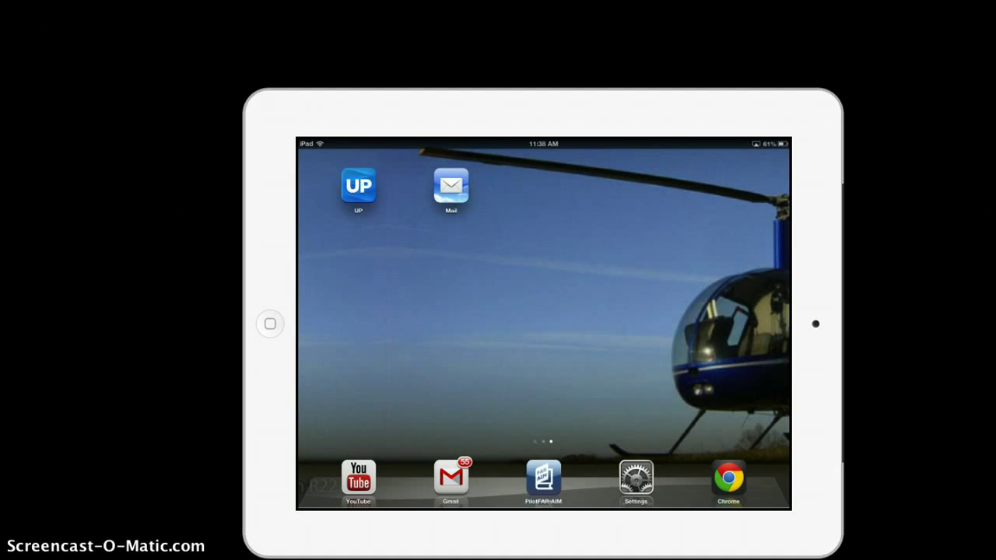
Launch Mail and pull down the 37-message inbox list to refresh it
left_click(451, 185)
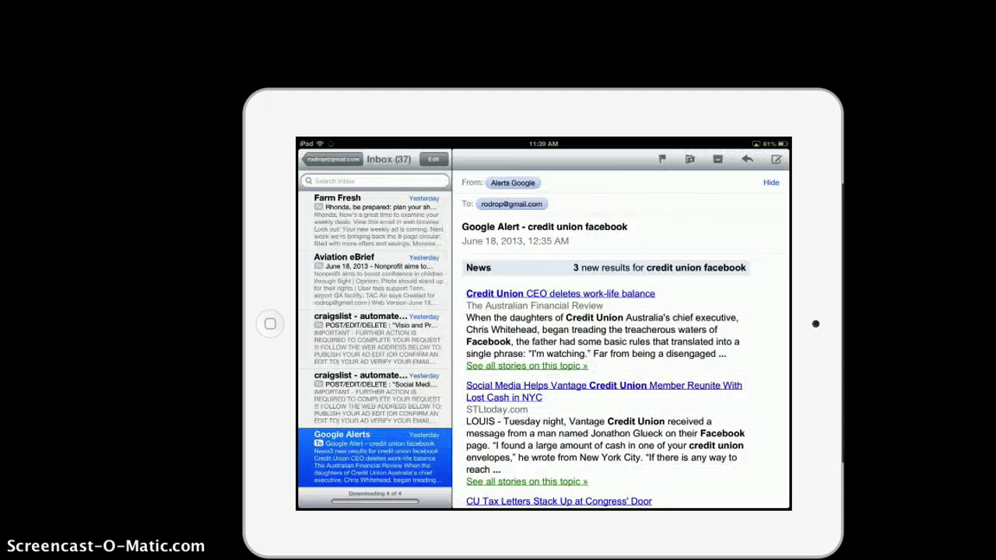
scroll("down", 3)
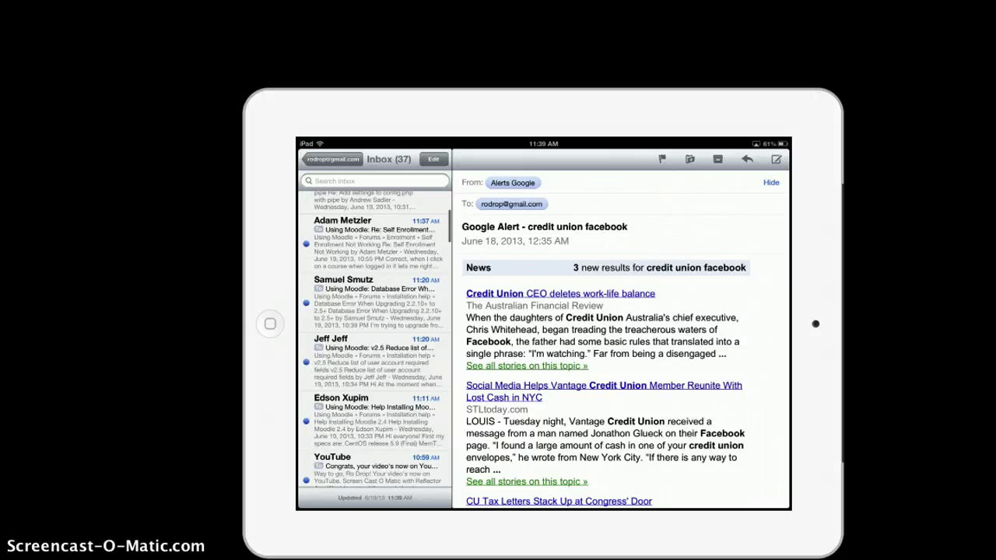
scroll("down", 3)
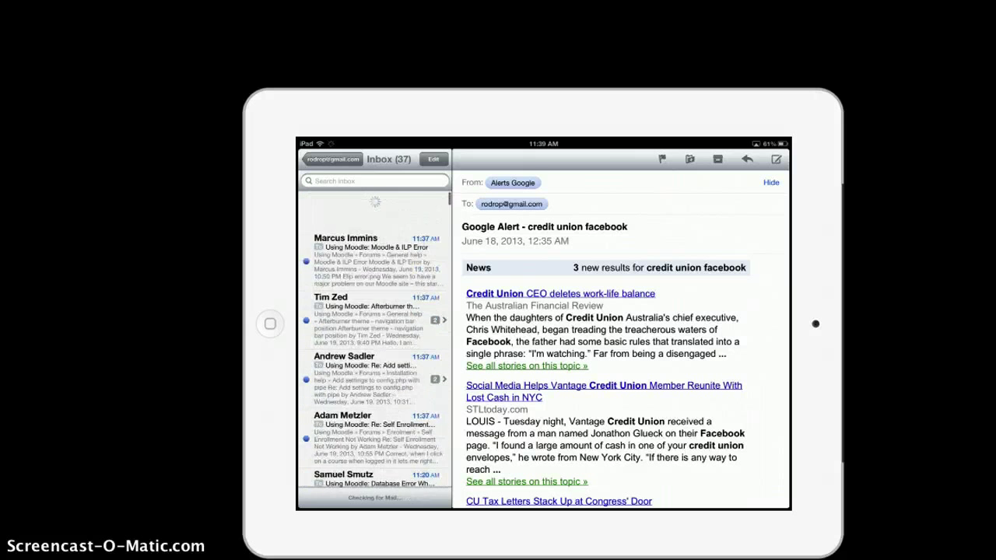
scroll("down", 3)
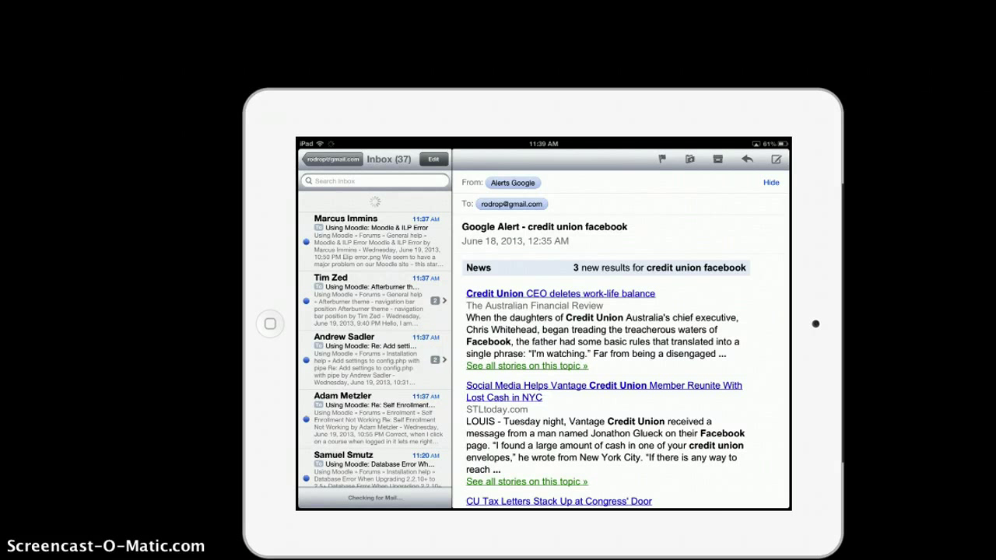
Select the Moodle messages in the inbox and bring up the Move mailbox list
left_click(433, 159)
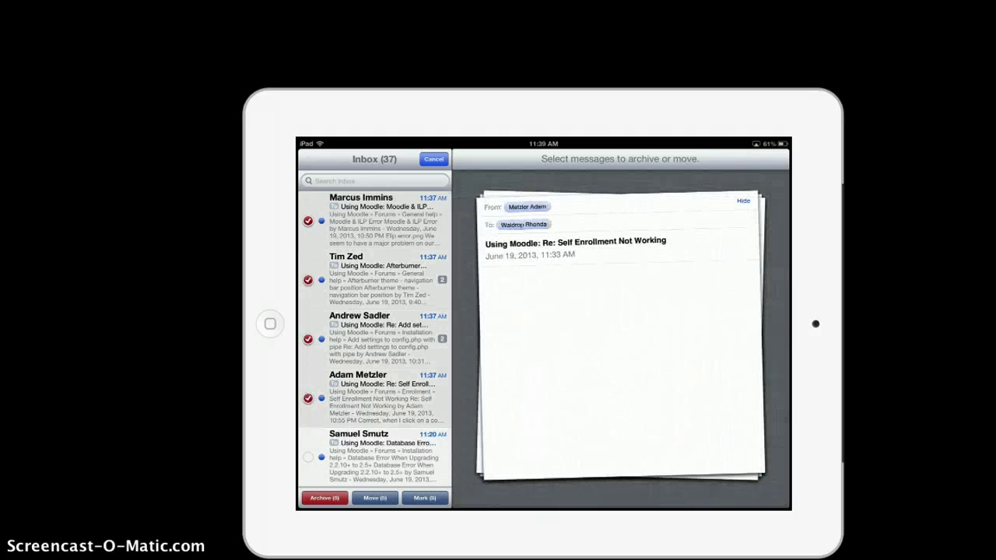
left_click(308, 458)
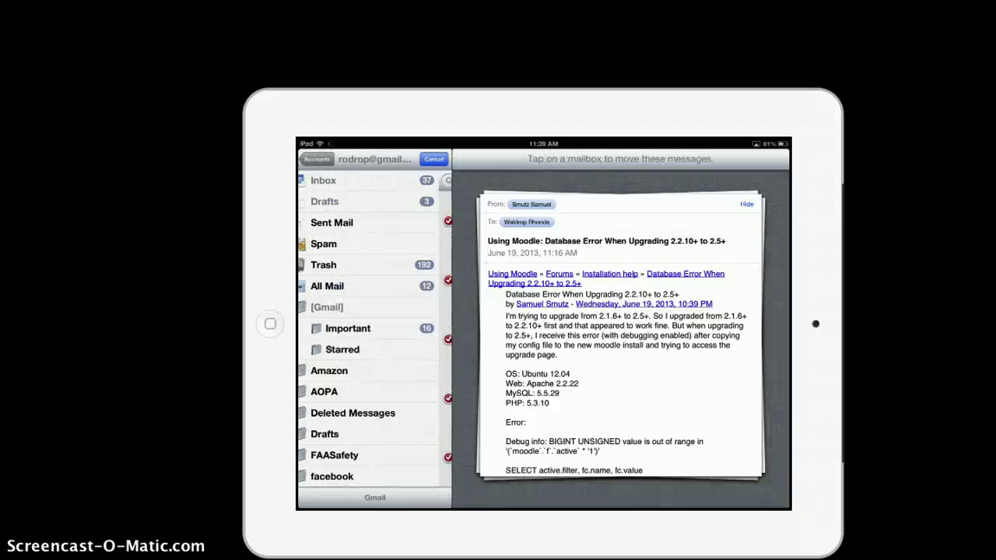
Move the selected messages to Trash (inbox now 30) and start selecting the Jeff Jeff message
left_click(336, 264)
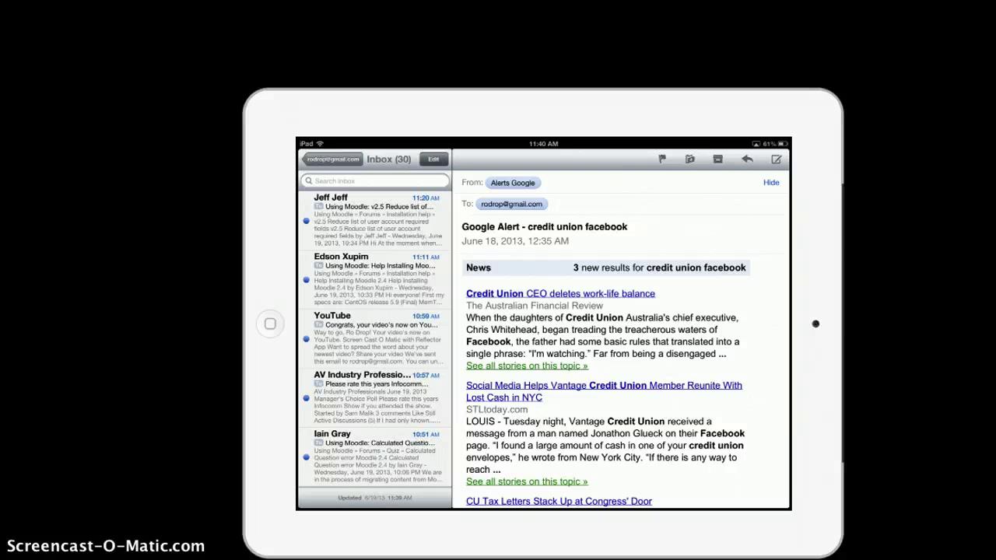
left_click(433, 158)
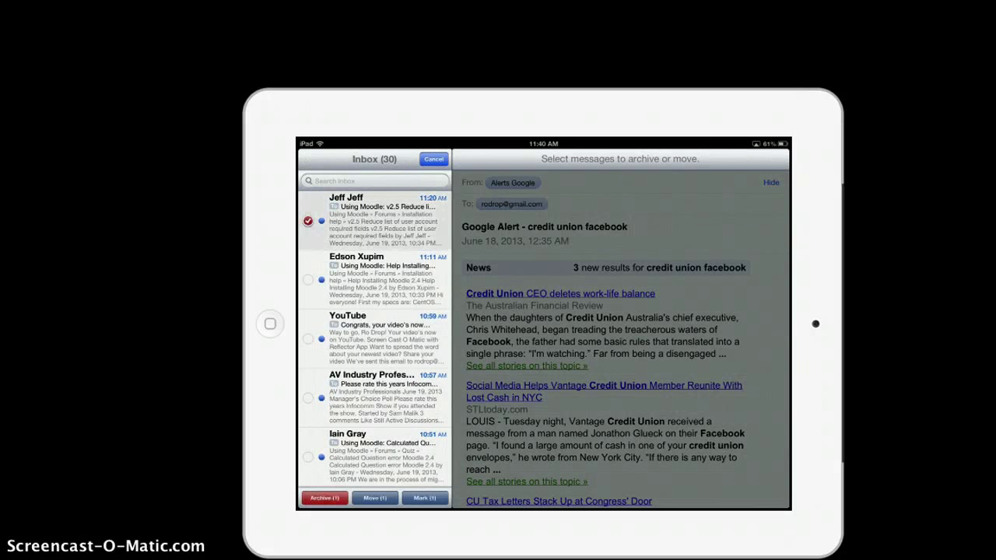